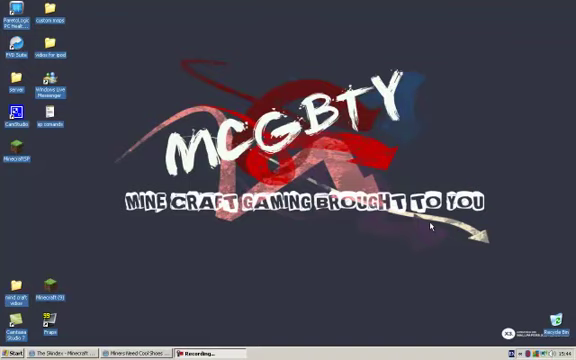
pyautogui.moveTo(468, 250)
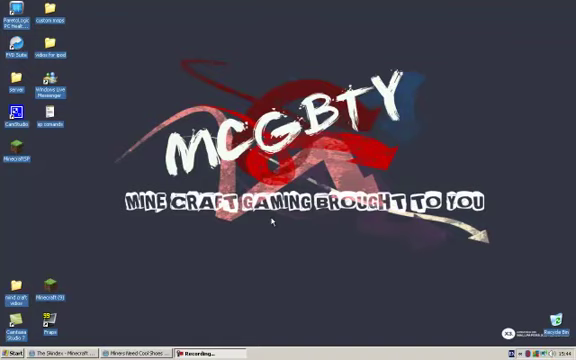
pyautogui.moveTo(136, 312)
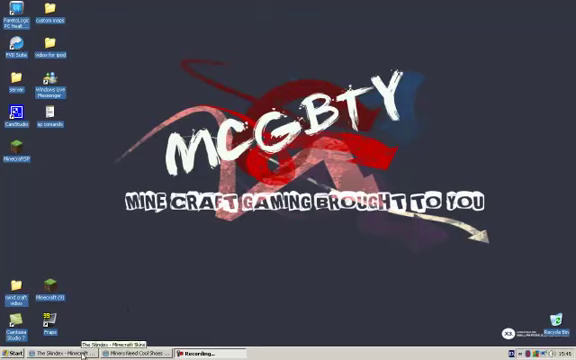
# Switch to The Skindex in the browser and scroll down its list of user-made skins
pyautogui.click(48, 354)
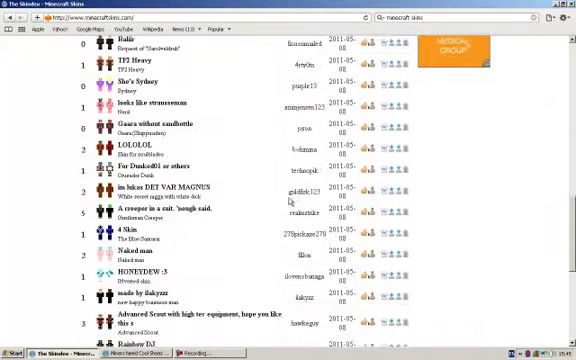
pyautogui.scroll(-3)
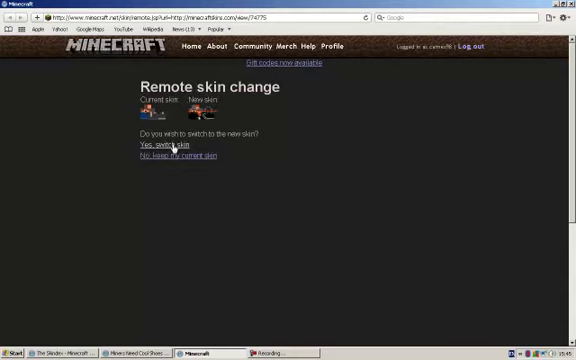
pyautogui.moveTo(170, 156)
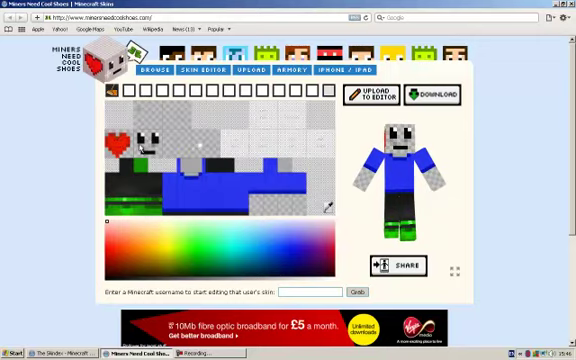
# Scroll the skin editor page while repainting the shirt from blue to a red-and-pink pattern
pyautogui.scroll(-3)
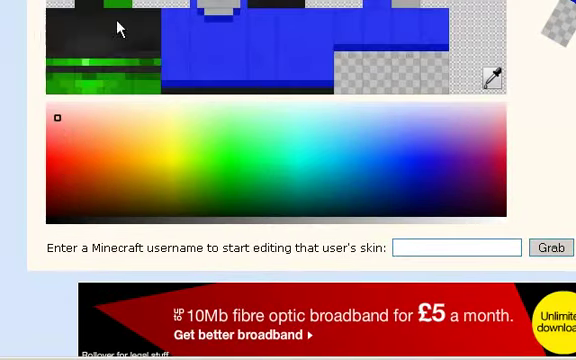
pyautogui.scroll(3)
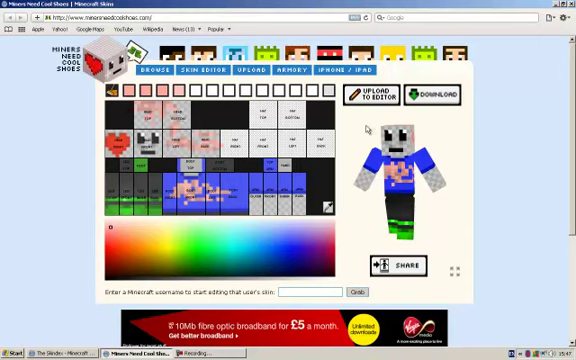
pyautogui.scroll(-3)
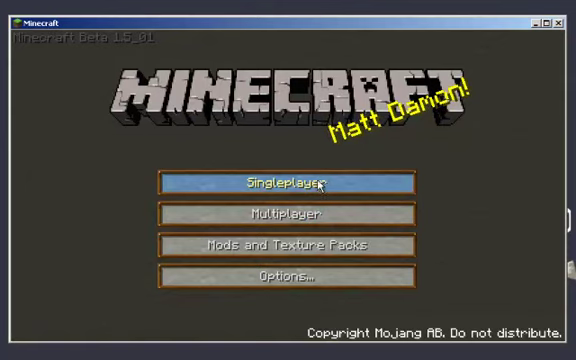
# From the title menu choose Singleplayer and launch the selected tut world
pyautogui.click(288, 184)
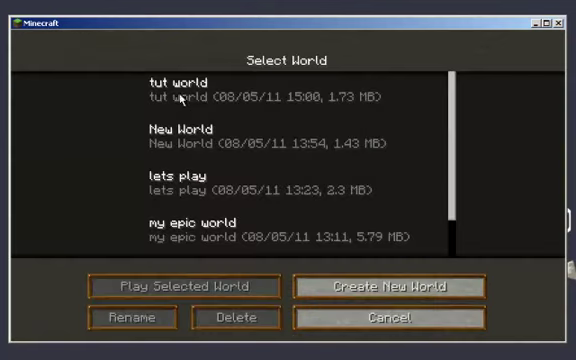
pyautogui.click(184, 286)
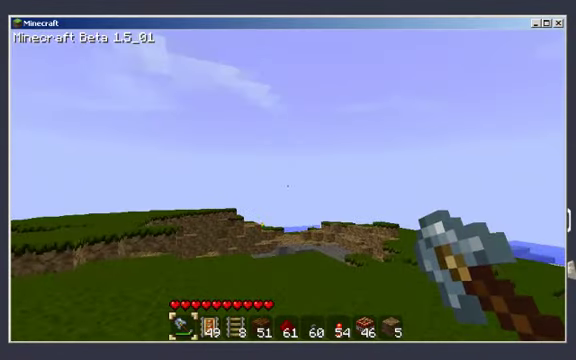
pyautogui.press('e')
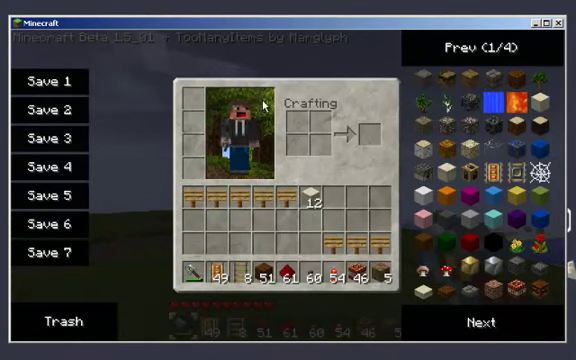
pyautogui.moveTo(210, 130)
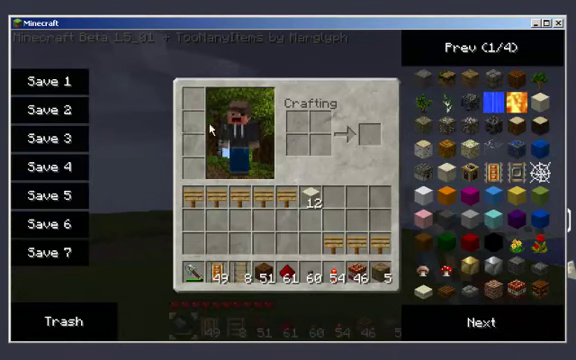
pyautogui.moveTo(244, 104)
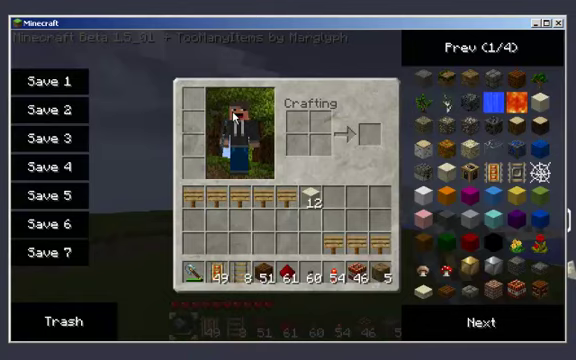
pyautogui.press('Escape')
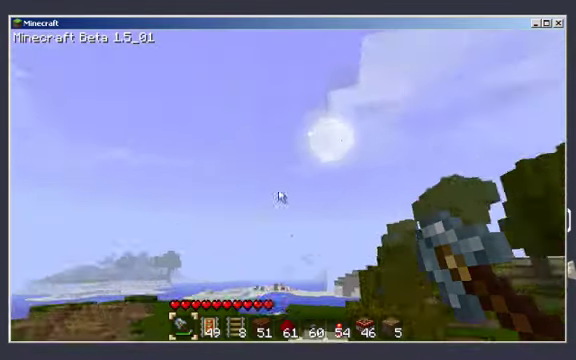